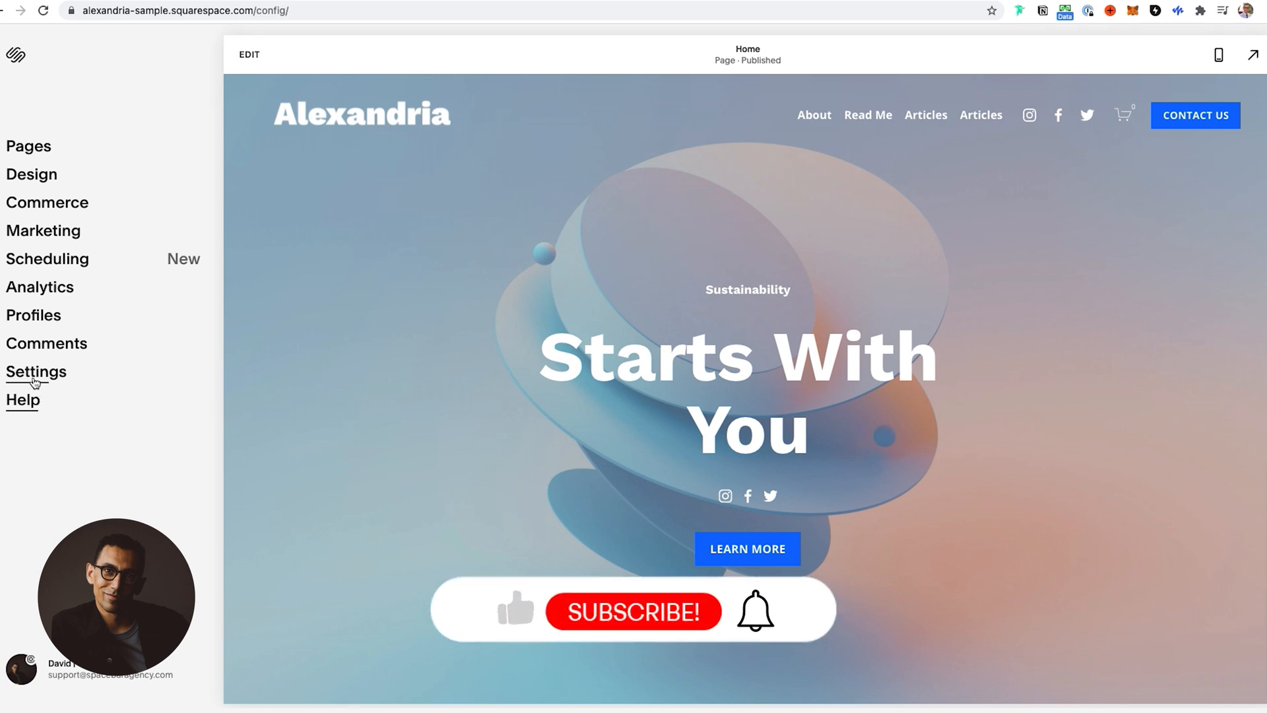
Open Settings for the Alexandria site from the dashboard sidebar
{"action": "left_click", "coordinate": [35, 371]}
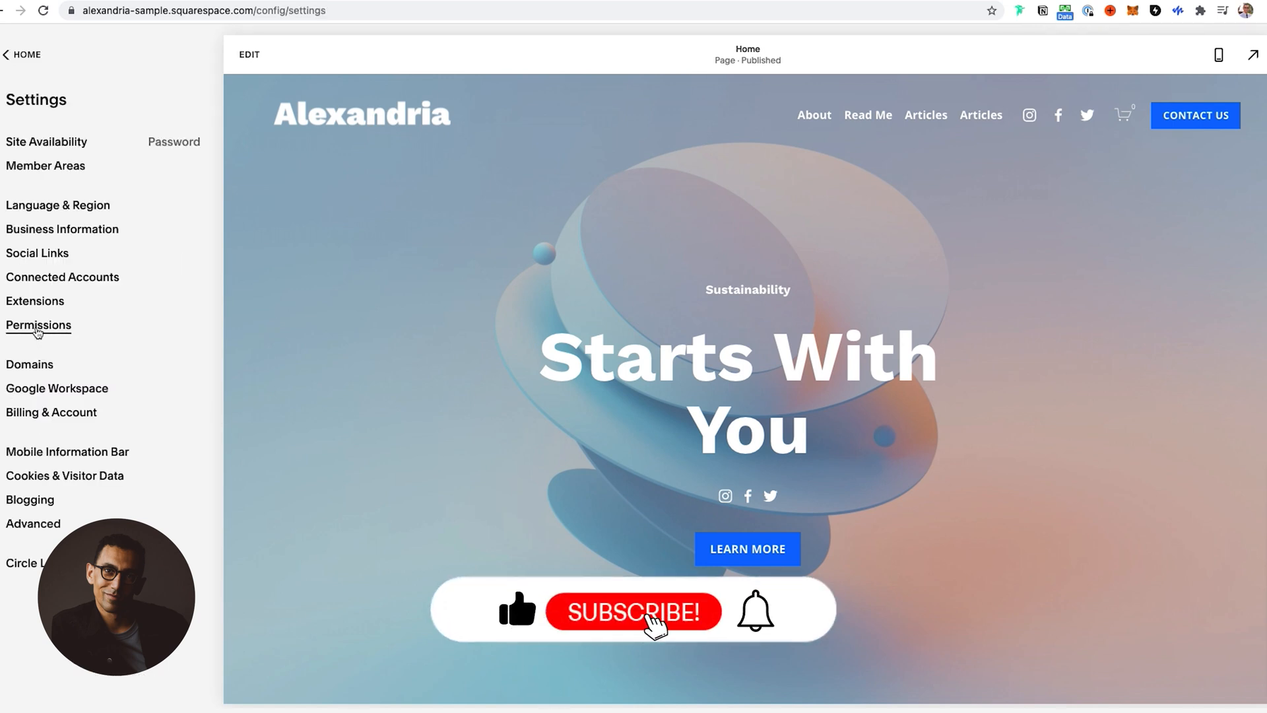
Go to the Permissions page showing the site owner and sent invites
{"action": "left_click", "coordinate": [38, 324]}
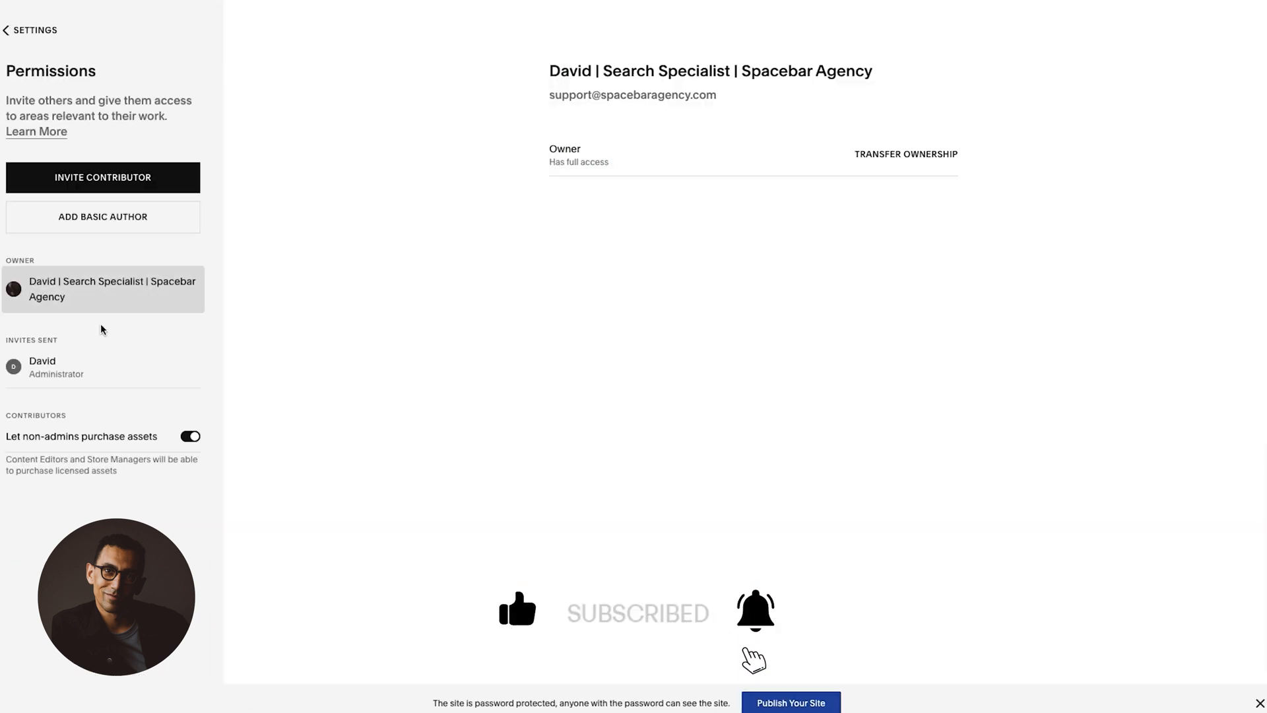
{"action": "mouse_move", "coordinate": [911, 209]}
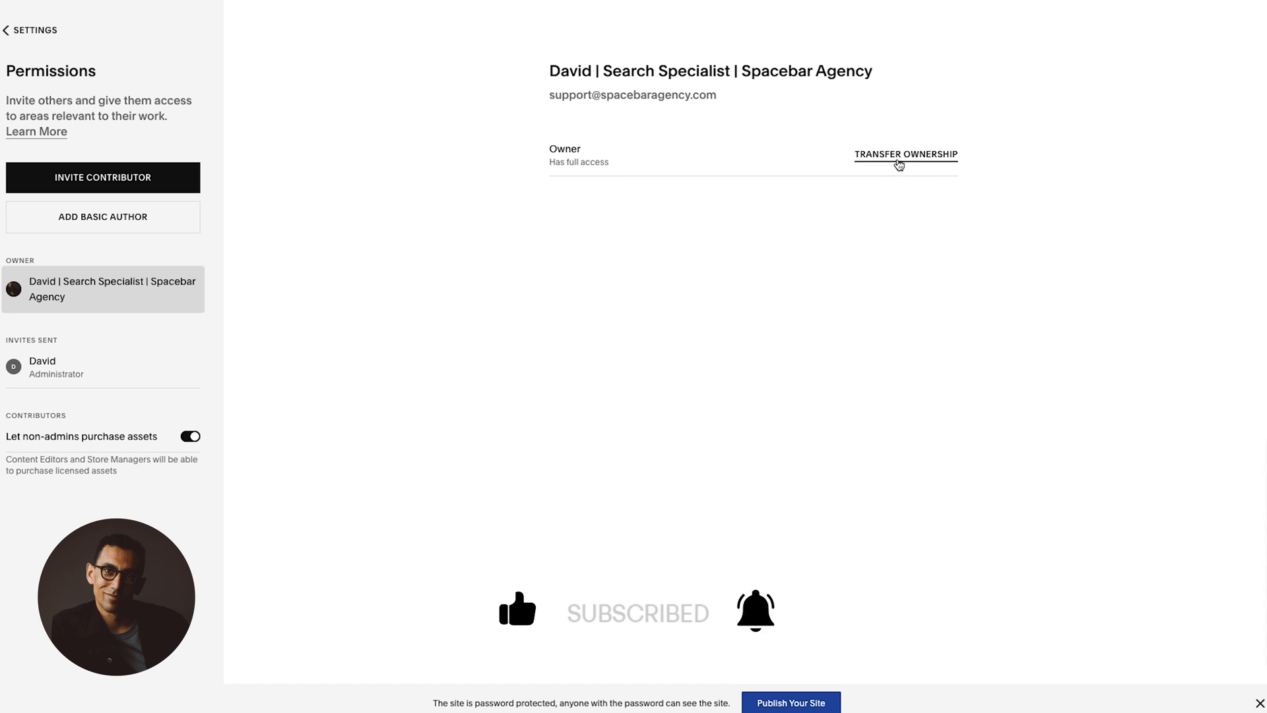
{"action": "mouse_move", "coordinate": [10, 408]}
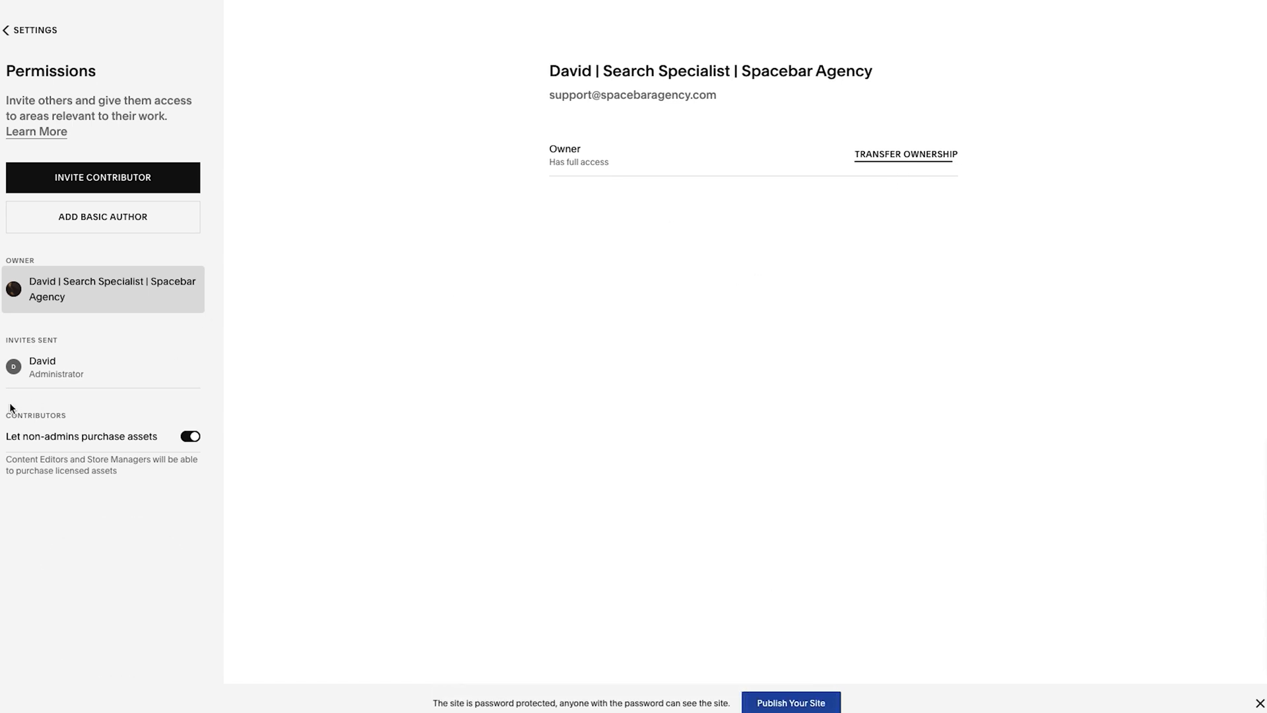
{"action": "mouse_move", "coordinate": [70, 334]}
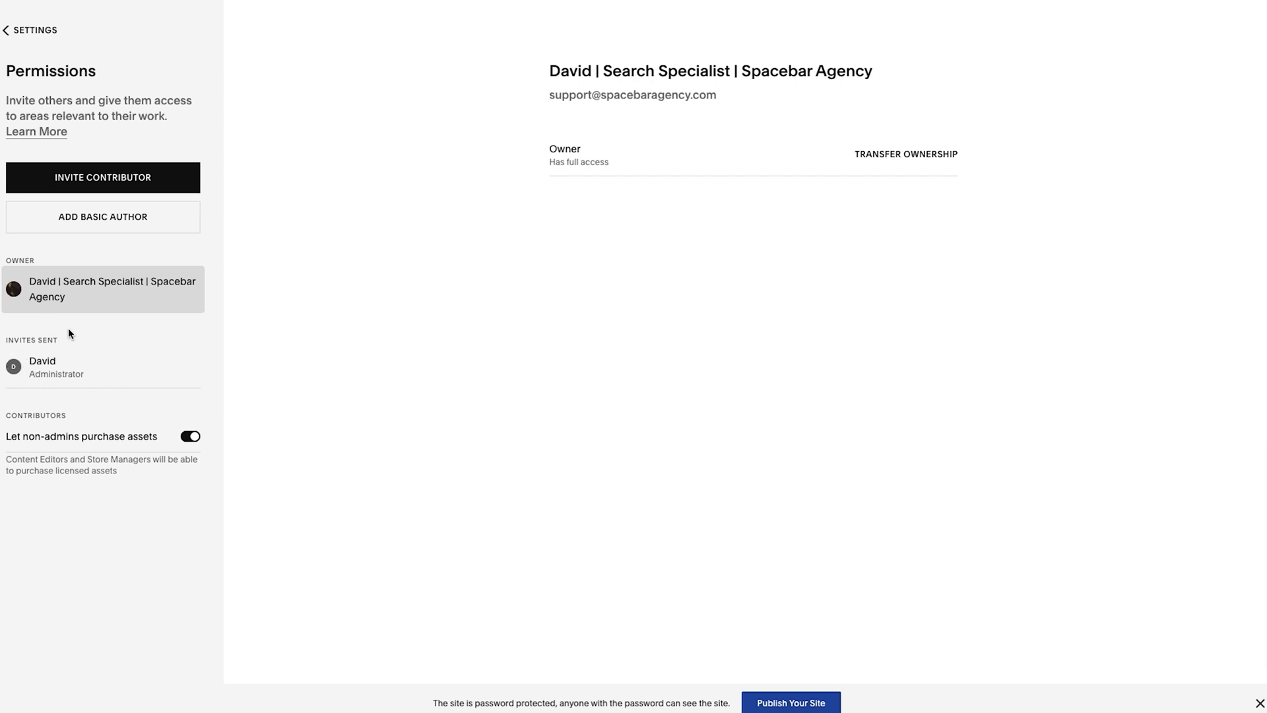
{"action": "mouse_move", "coordinate": [66, 297]}
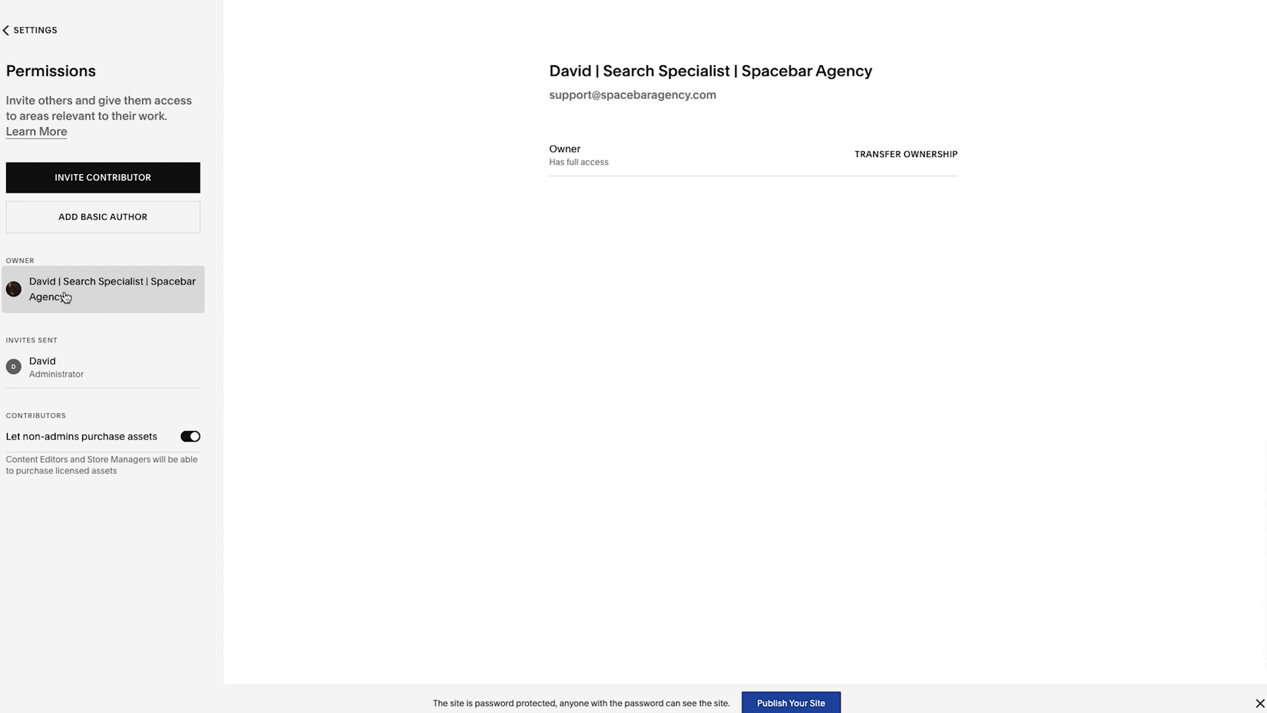
{"action": "mouse_move", "coordinate": [47, 366]}
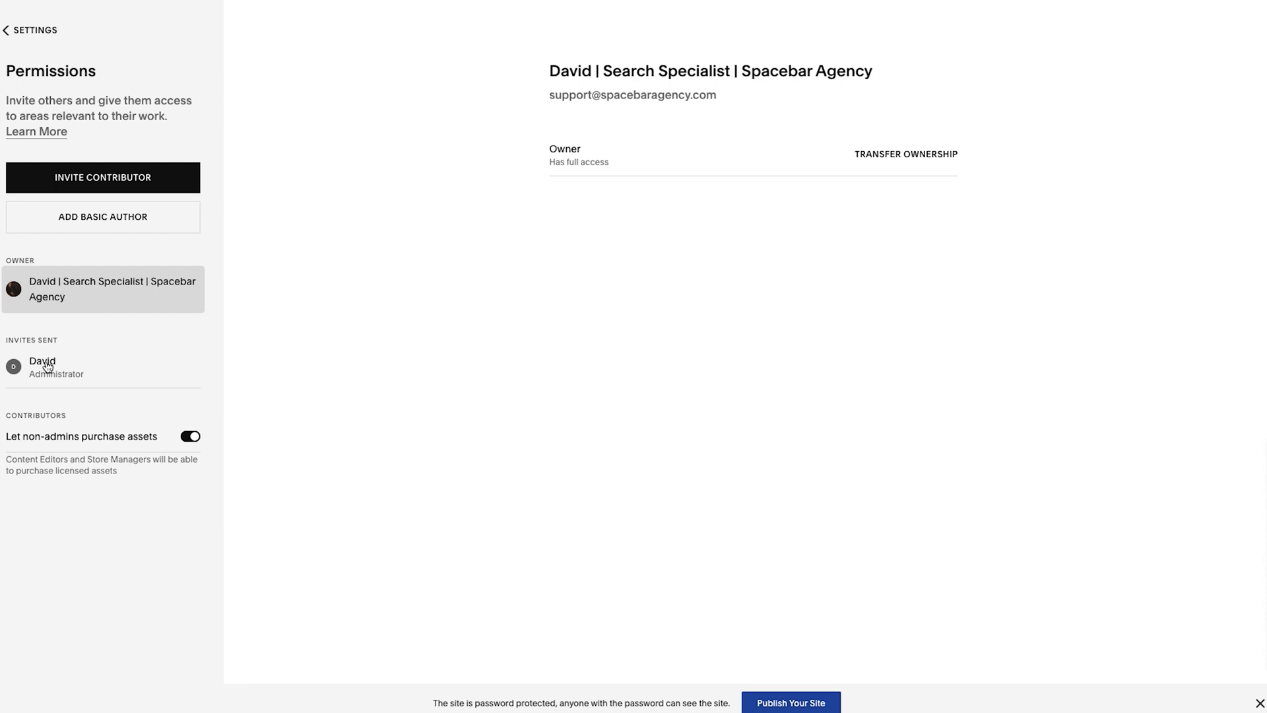
{"action": "mouse_move", "coordinate": [38, 301]}
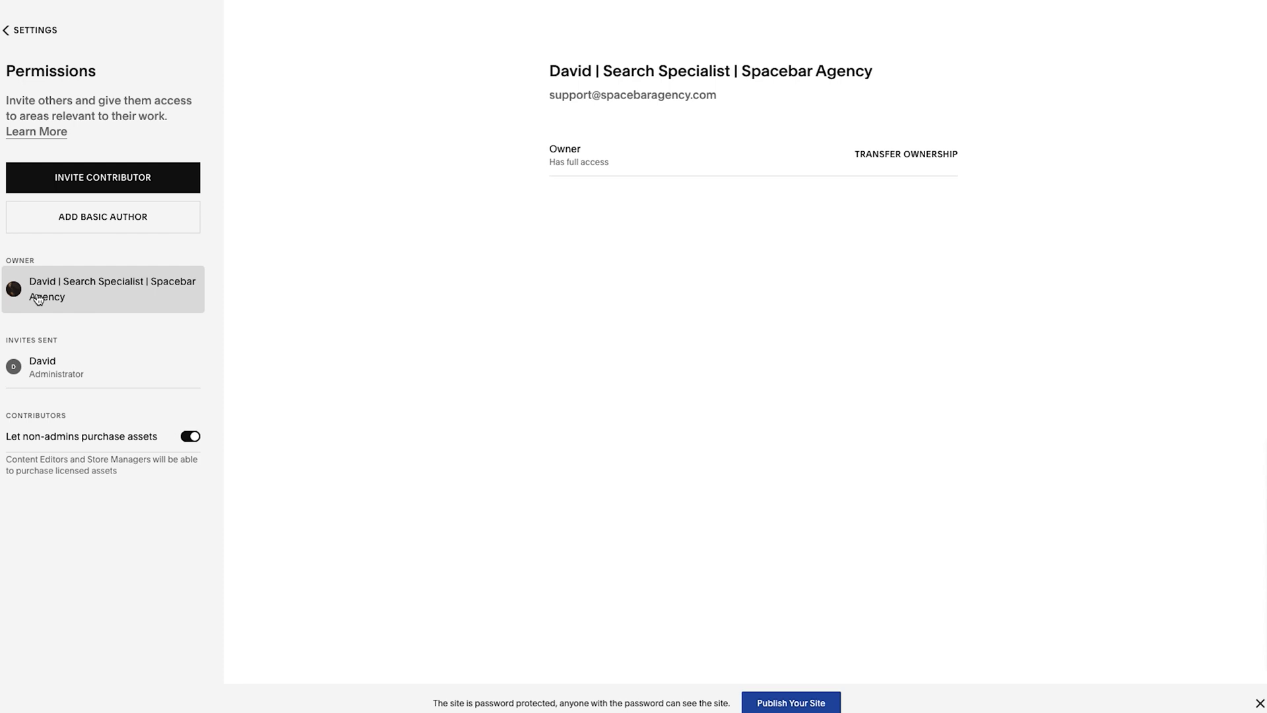
{"action": "mouse_move", "coordinate": [127, 174]}
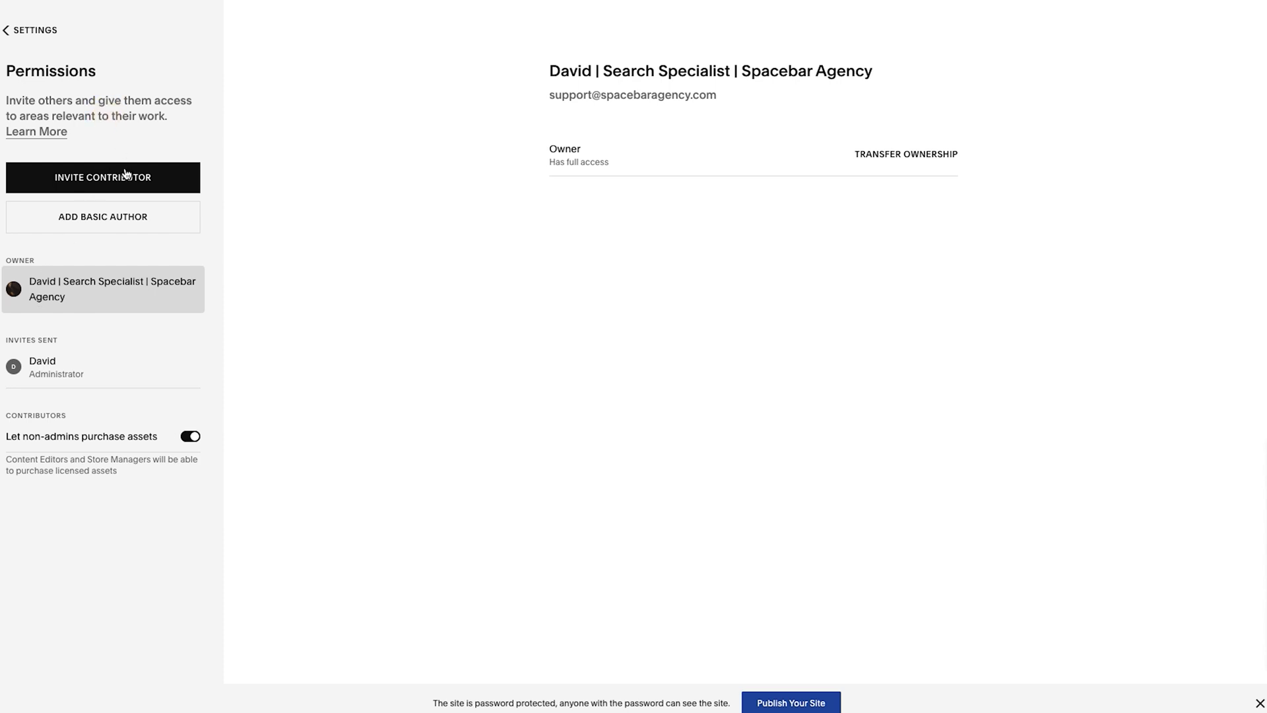
{"action": "left_click", "coordinate": [103, 177]}
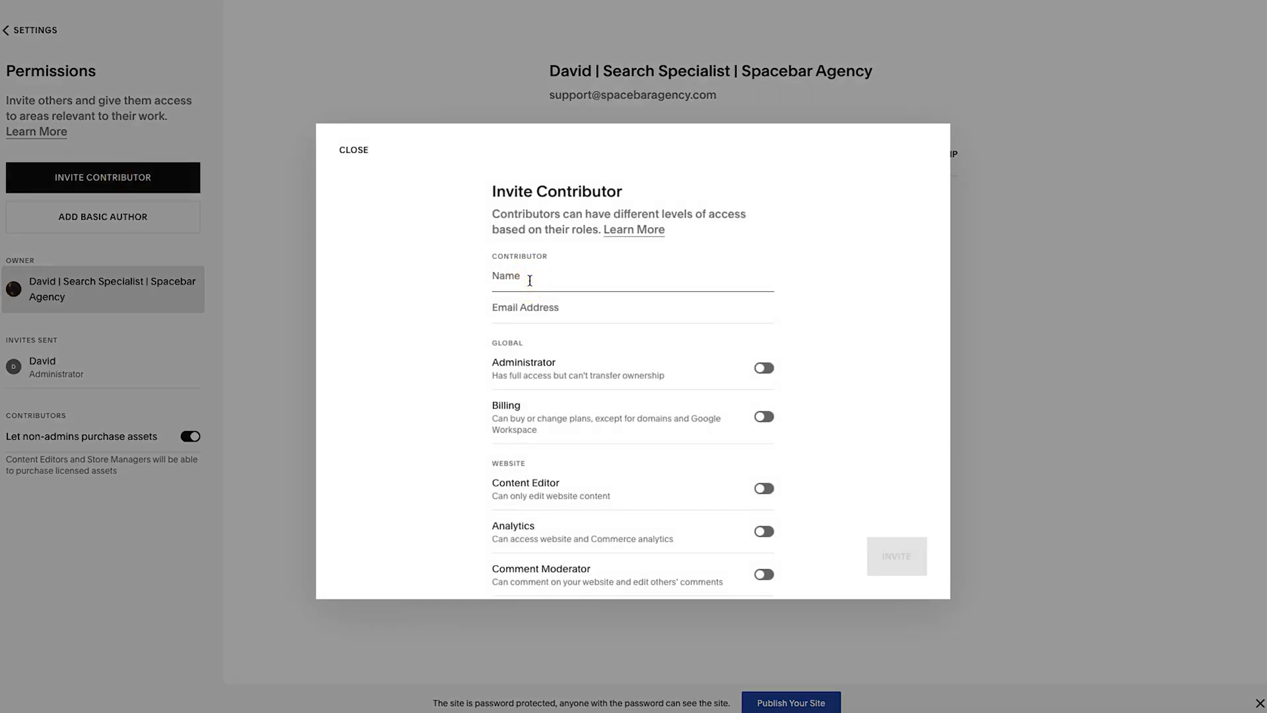
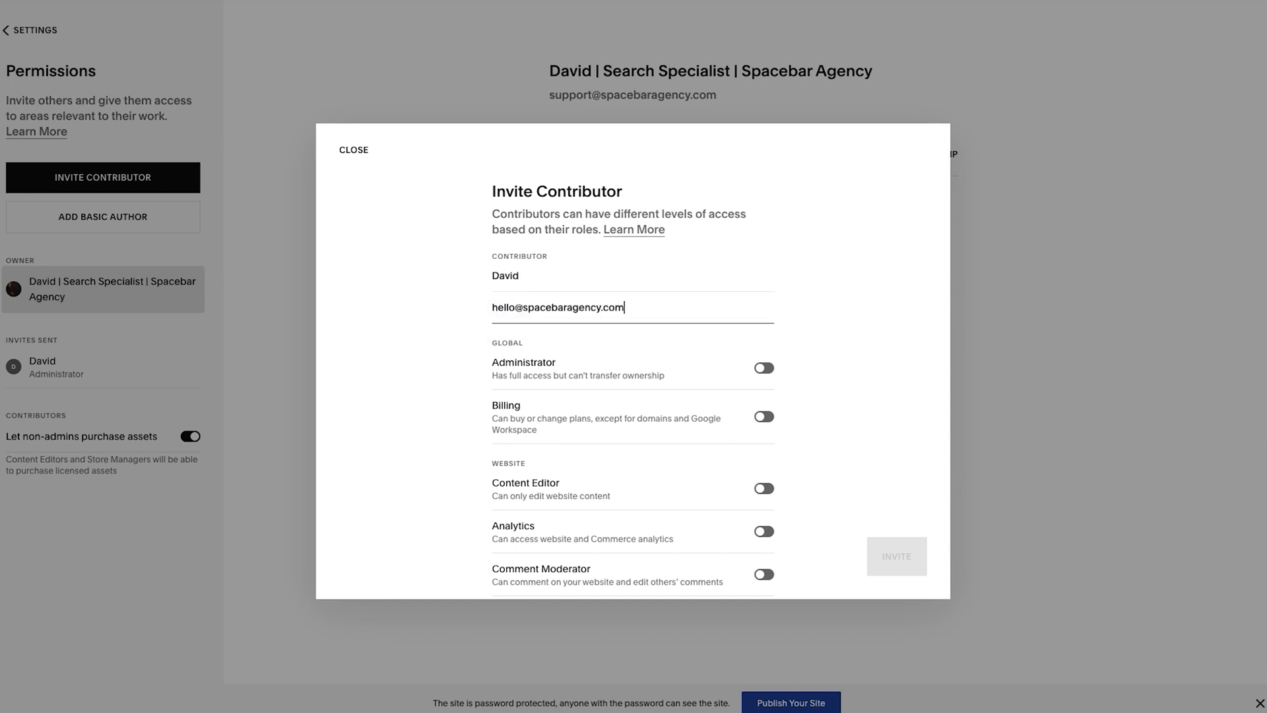
{"action": "left_click", "coordinate": [762, 368]}
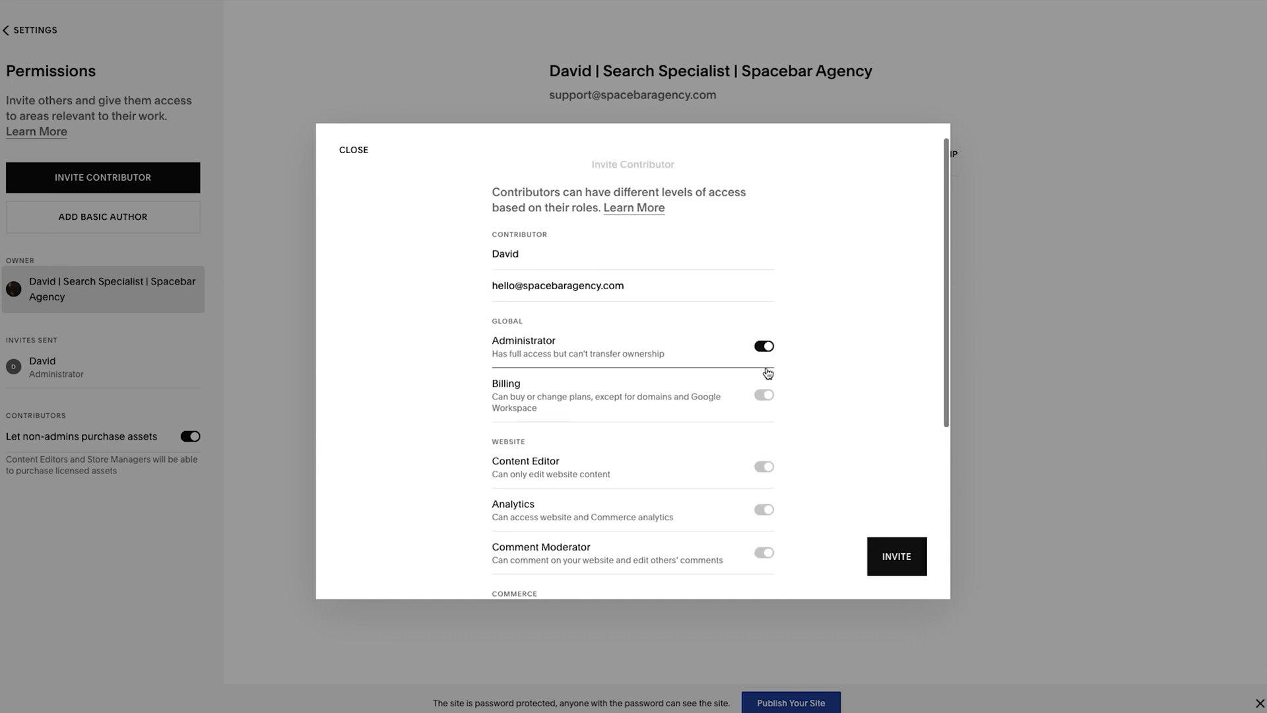
{"action": "mouse_move", "coordinate": [813, 496]}
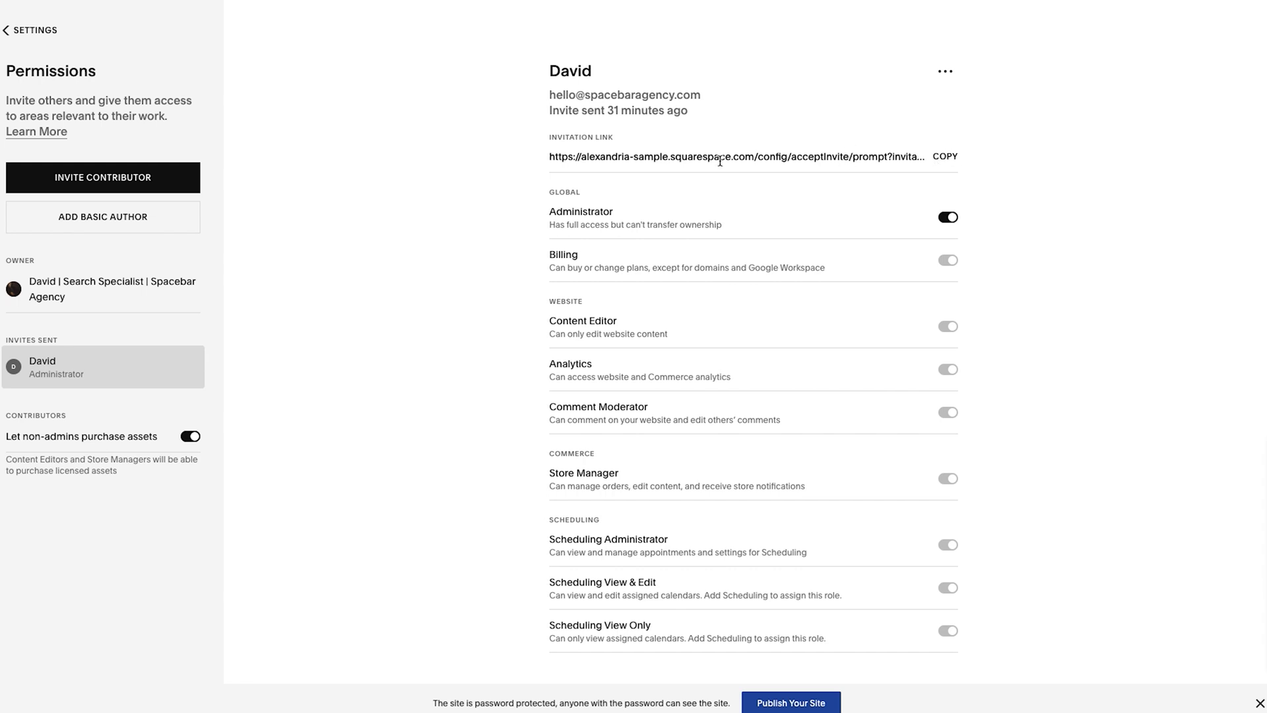
{"action": "mouse_move", "coordinate": [592, 175]}
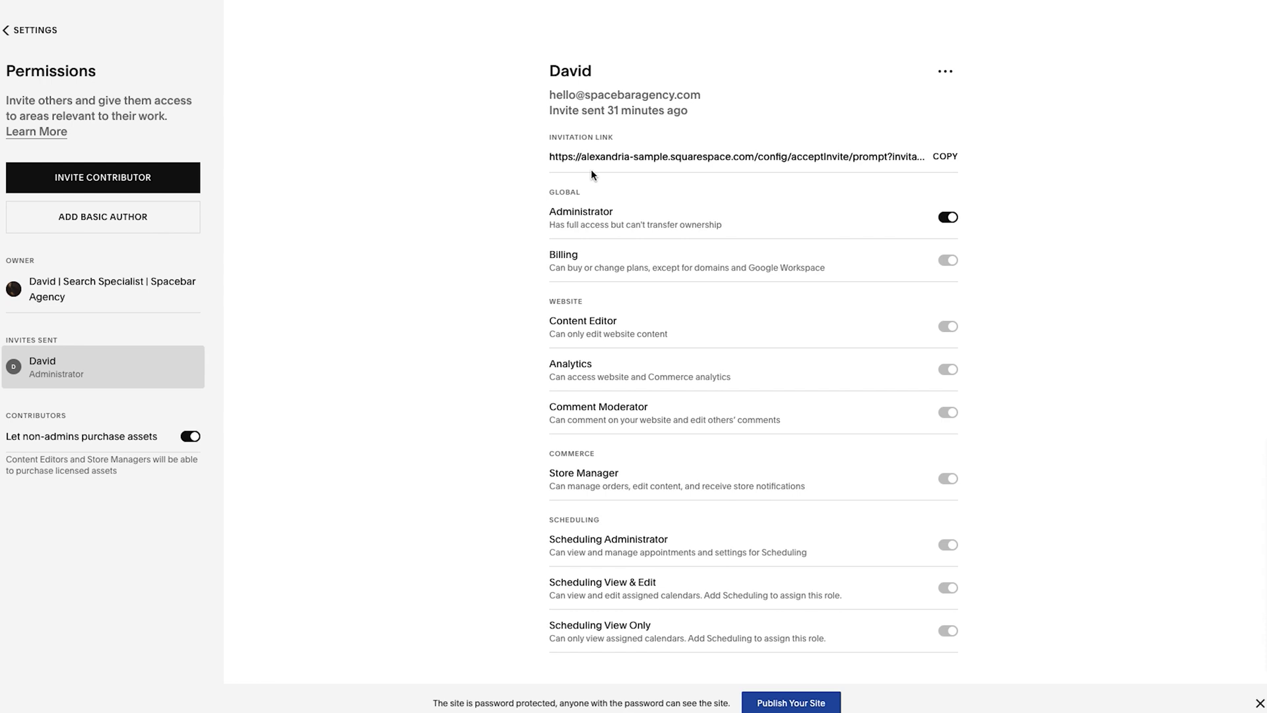
{"action": "mouse_move", "coordinate": [37, 352]}
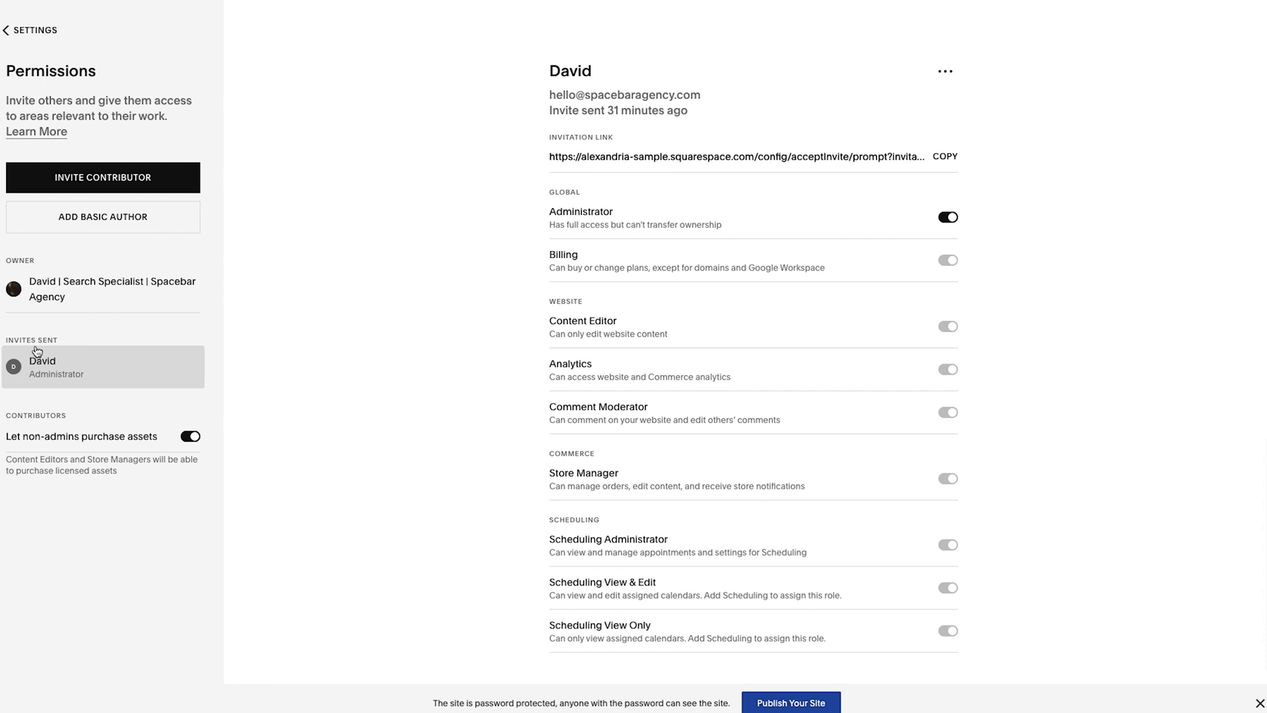
{"action": "mouse_move", "coordinate": [21, 278]}
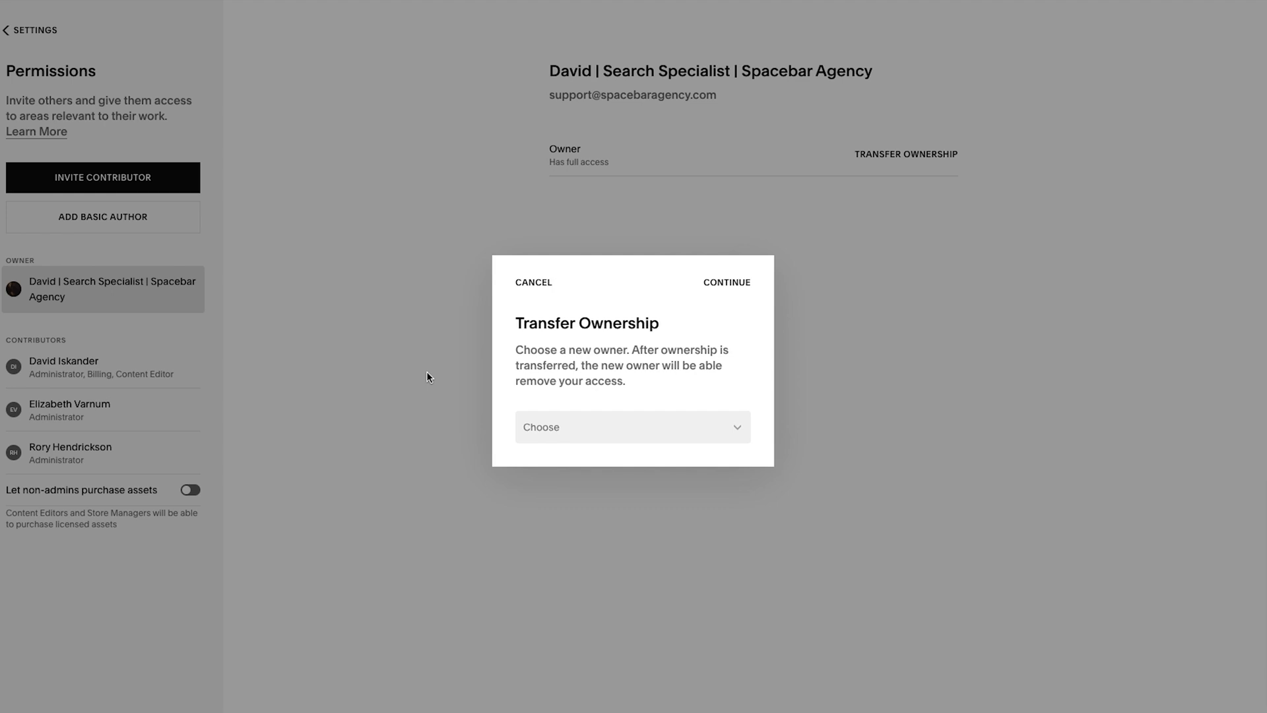
{"action": "mouse_move", "coordinate": [484, 415]}
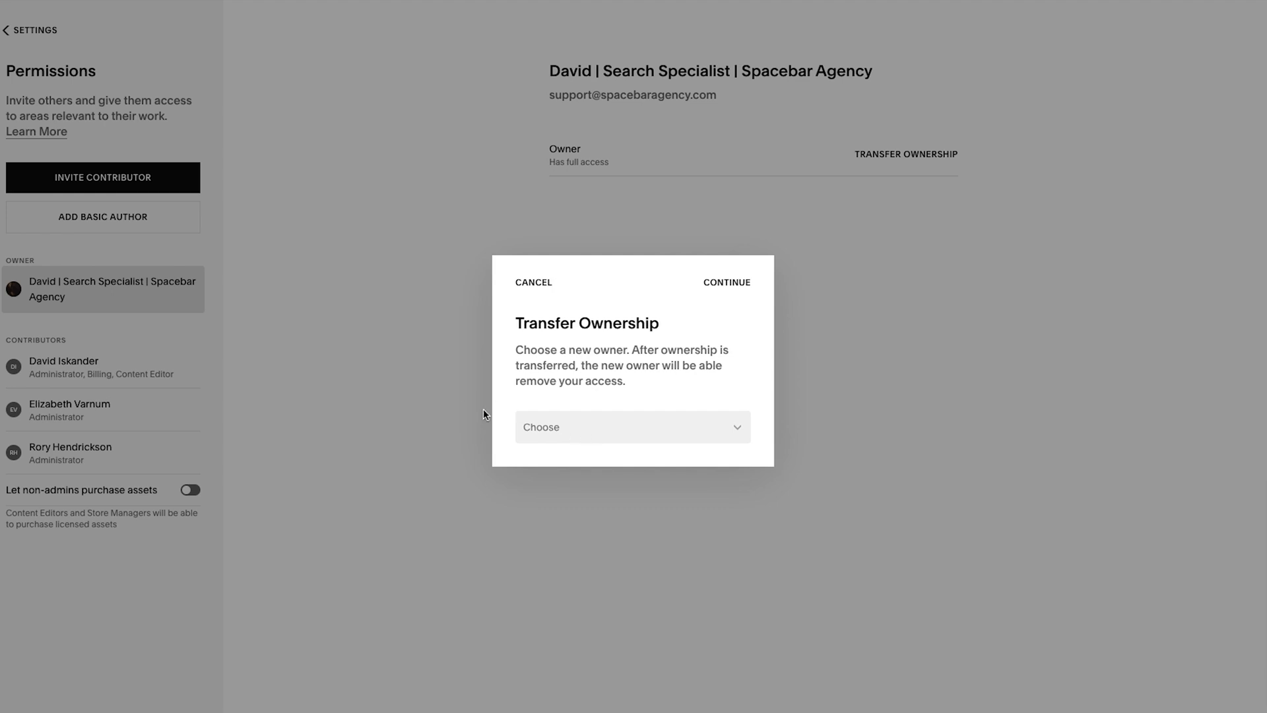
{"action": "mouse_move", "coordinate": [90, 418]}
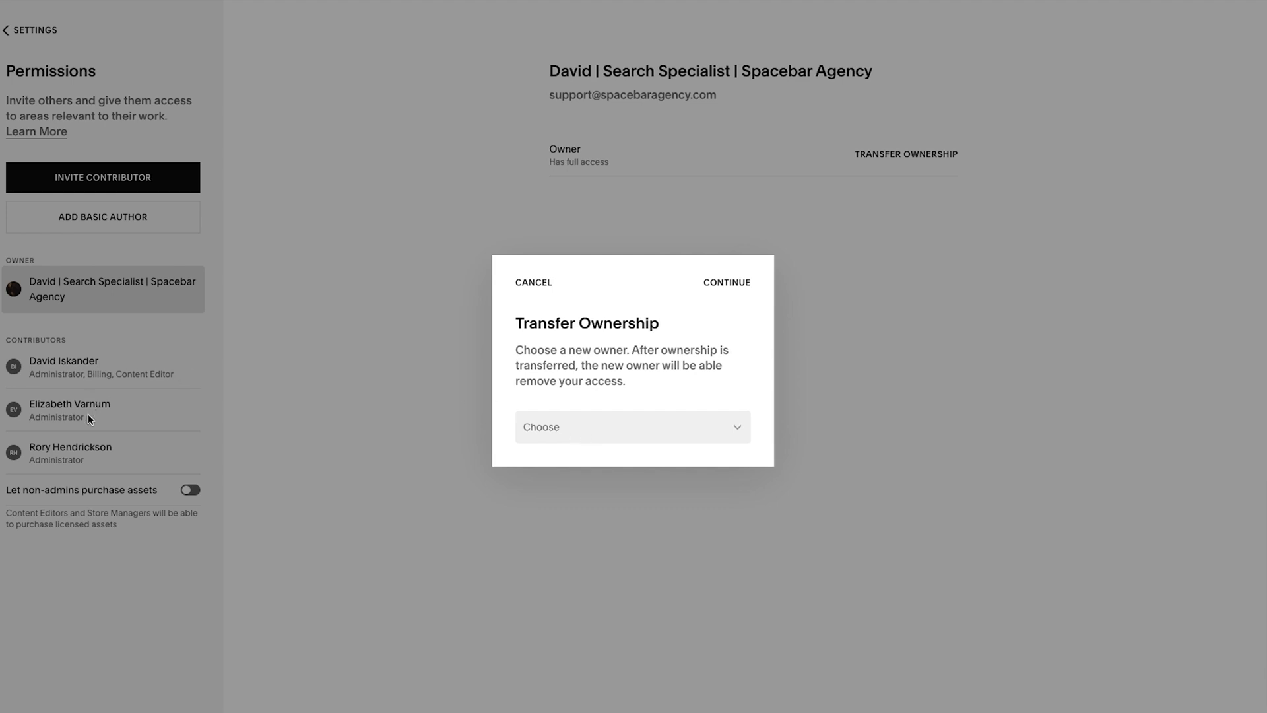
{"action": "mouse_move", "coordinate": [698, 316]}
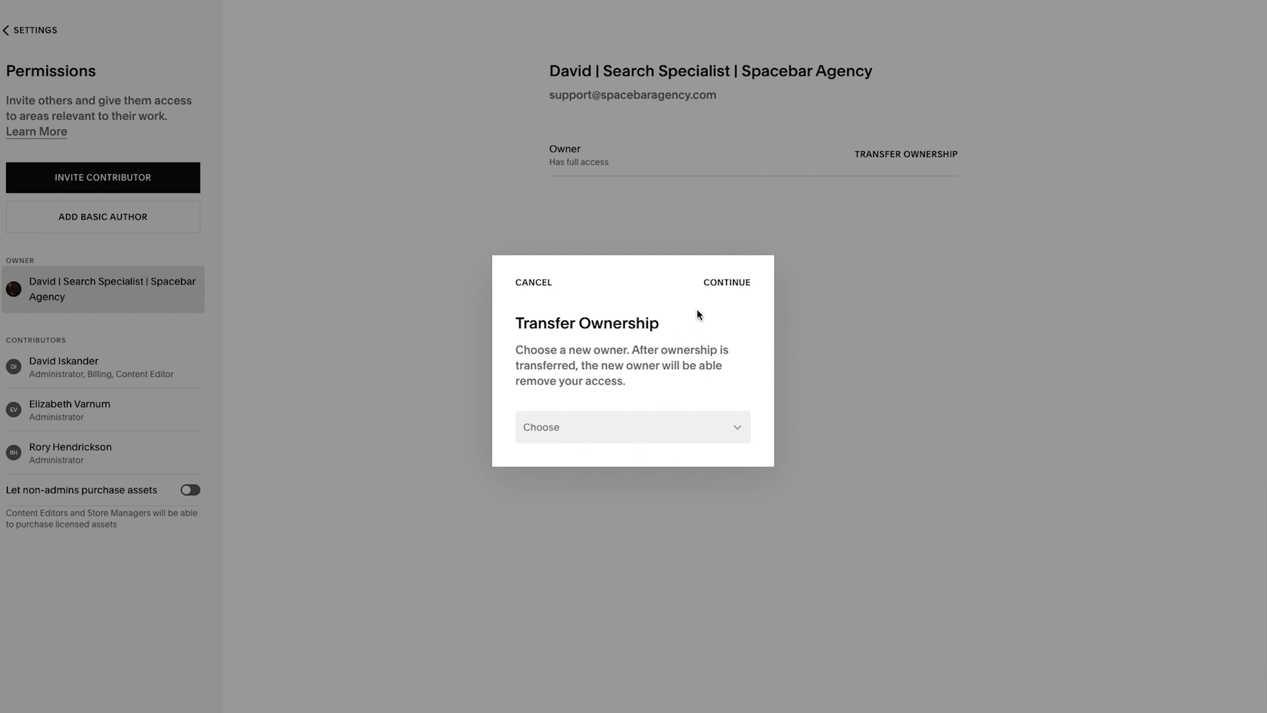
{"action": "mouse_move", "coordinate": [27, 260]}
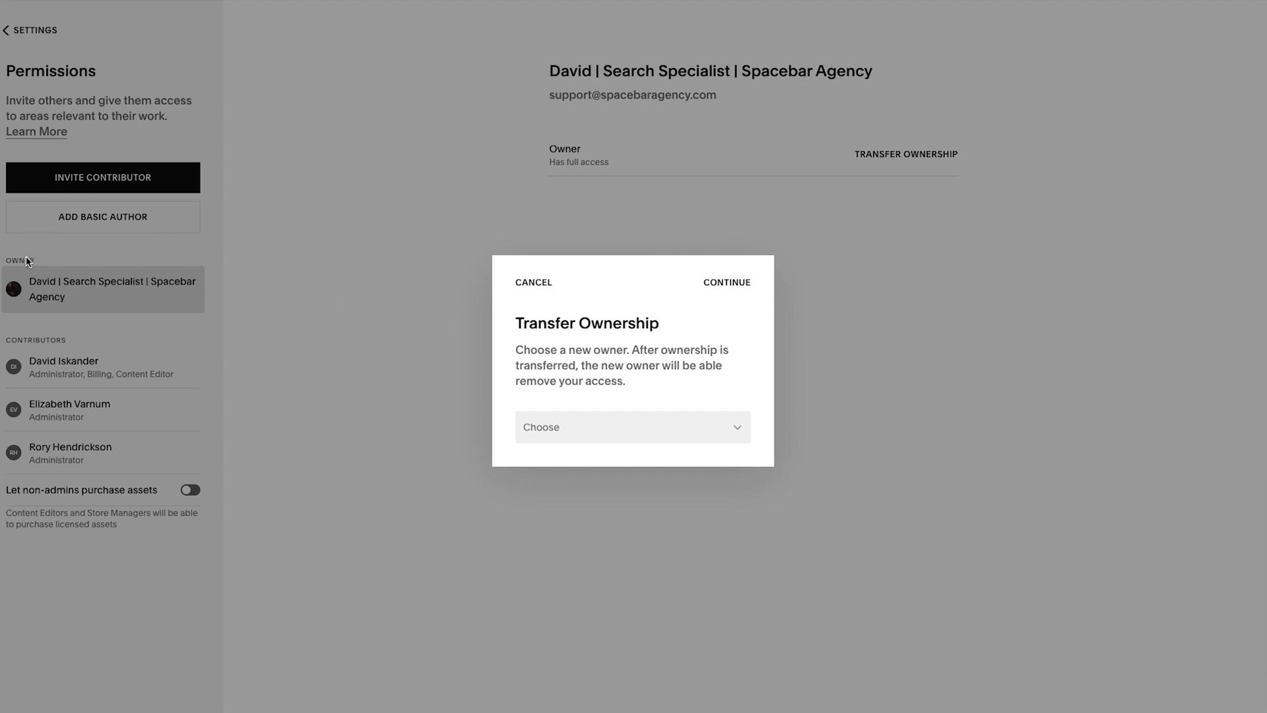
{"action": "mouse_move", "coordinate": [68, 305]}
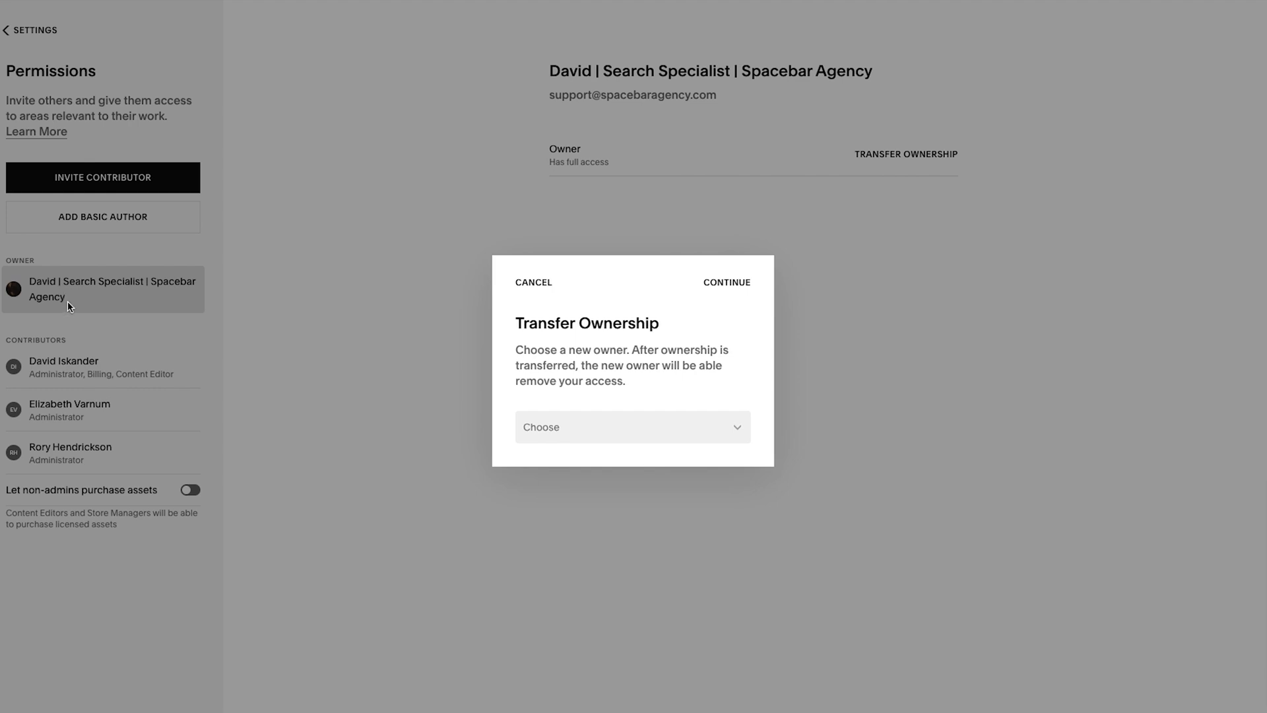
{"action": "mouse_move", "coordinate": [87, 330]}
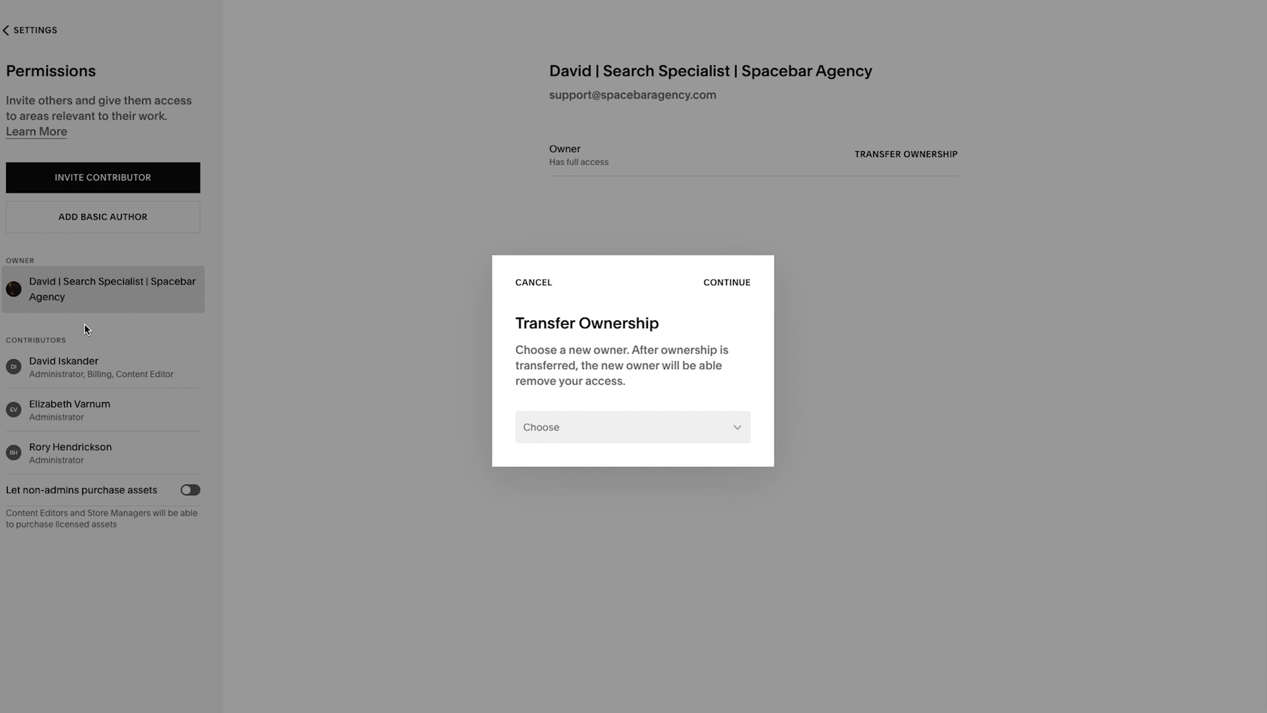
{"action": "mouse_move", "coordinate": [245, 76]}
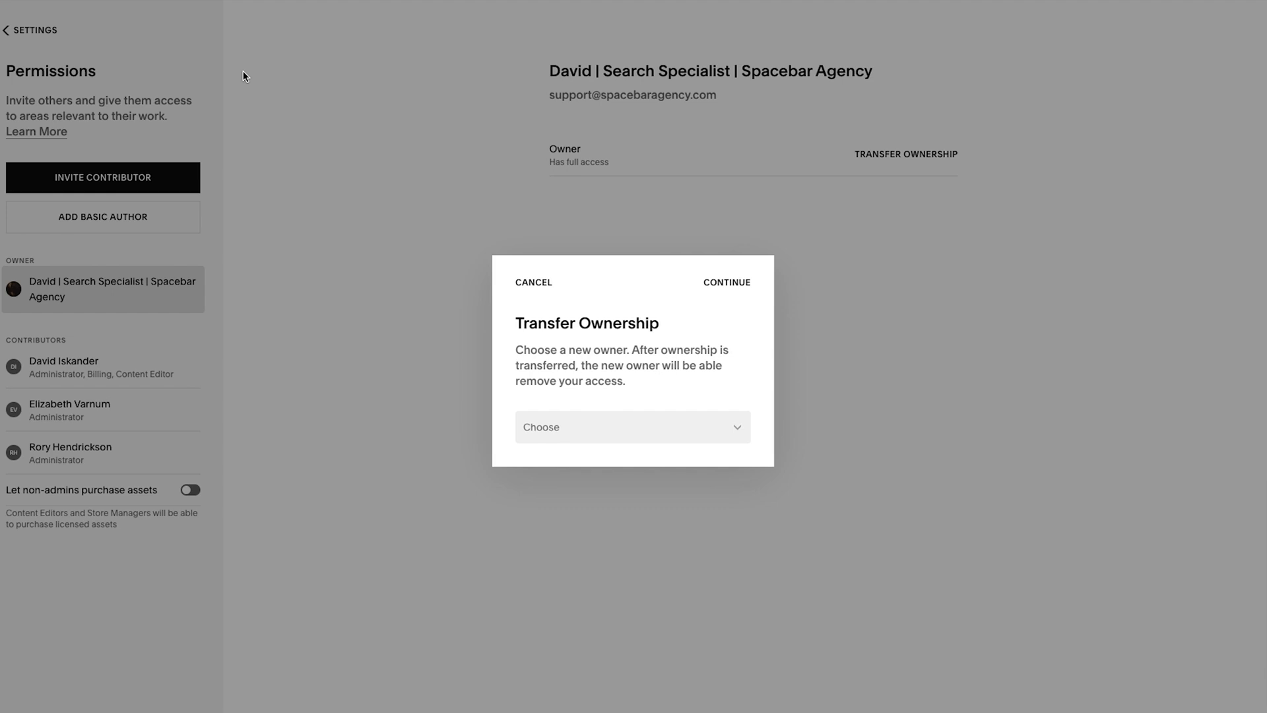
{"action": "mouse_move", "coordinate": [714, 299]}
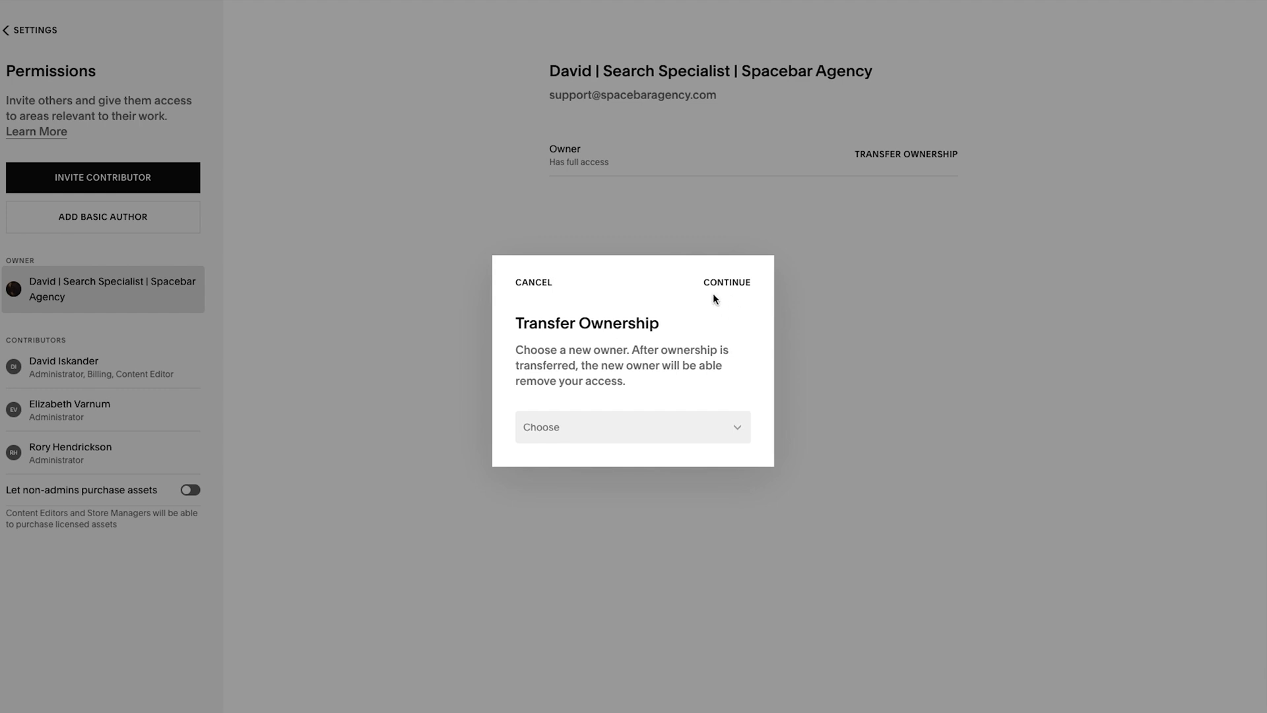
{"action": "mouse_move", "coordinate": [706, 314]}
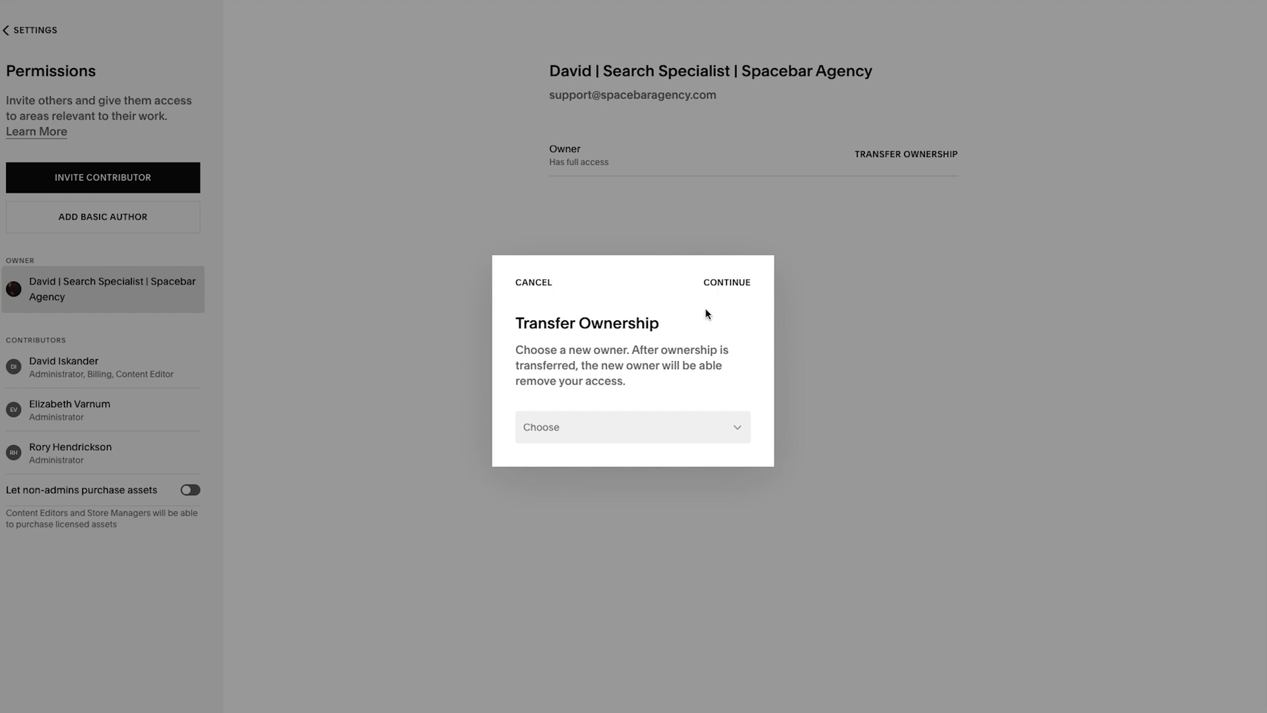